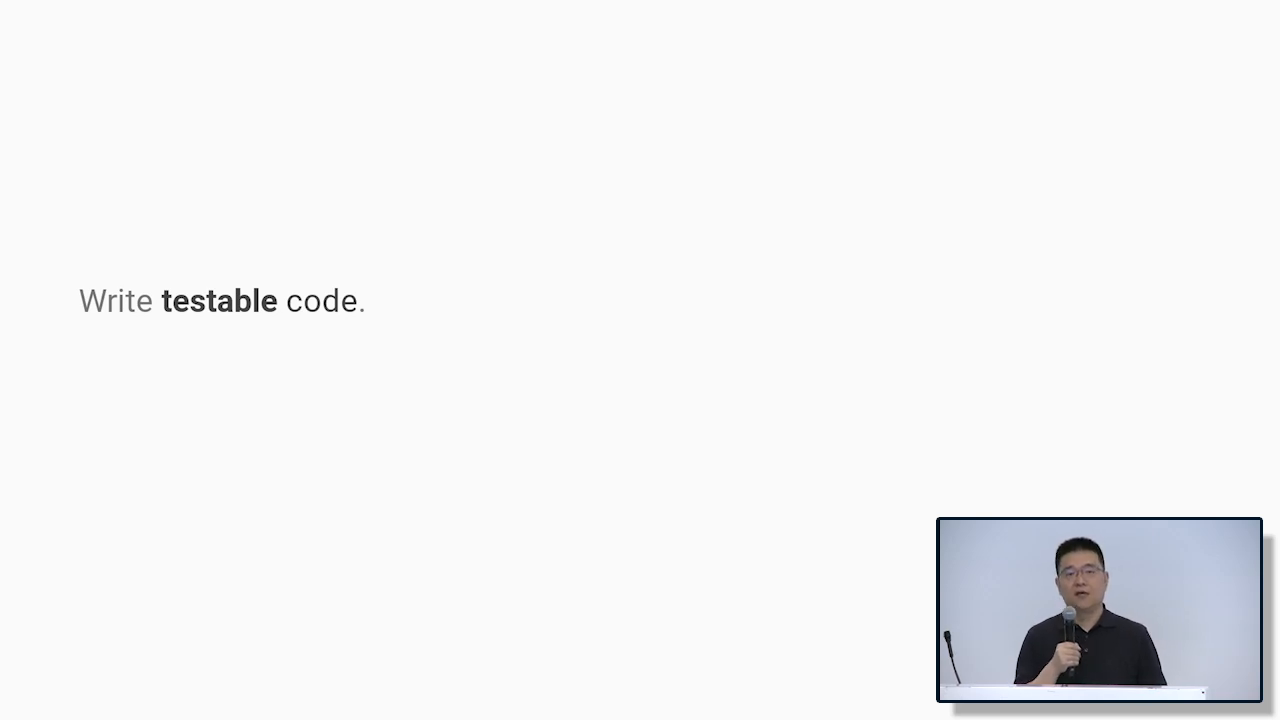
key(Right)
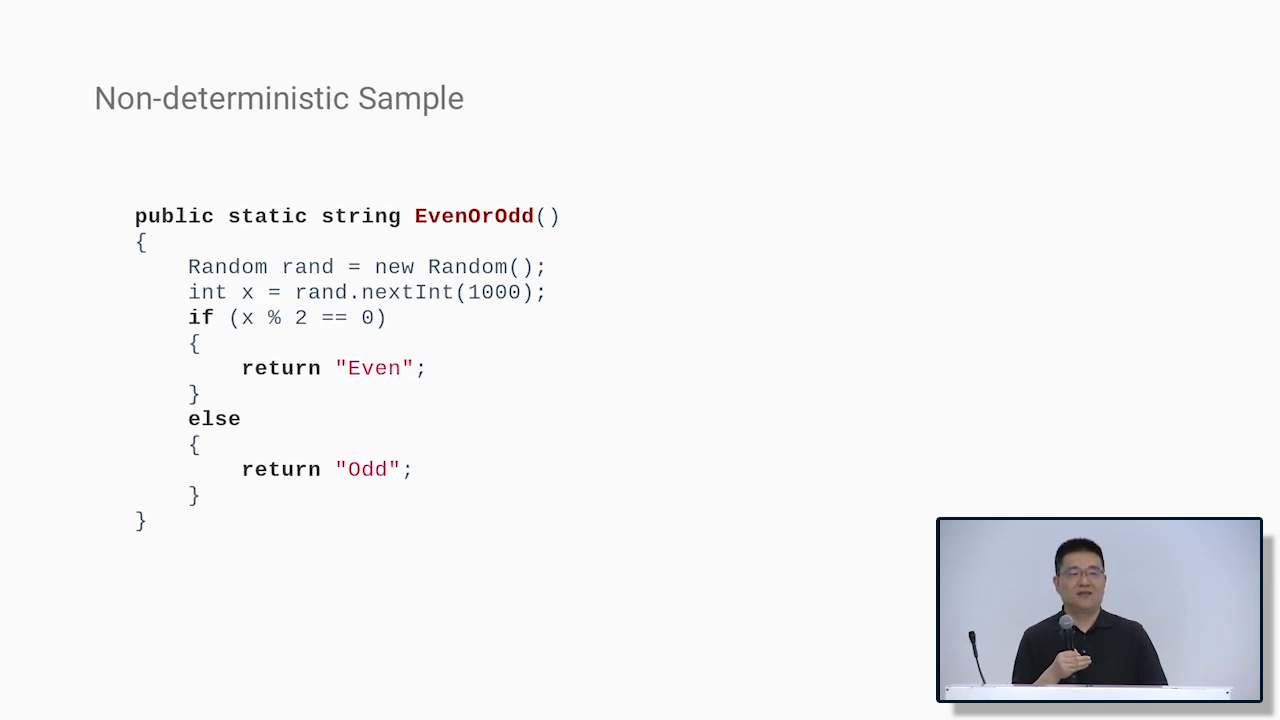
key(Right)
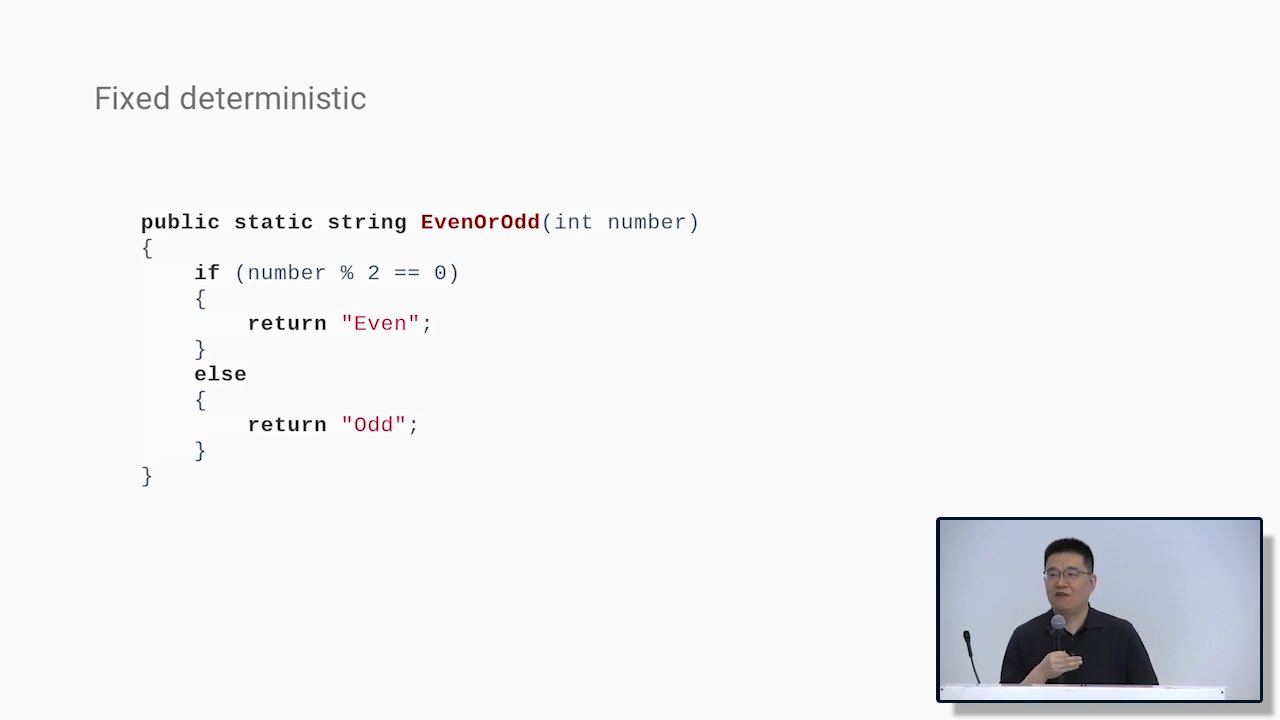